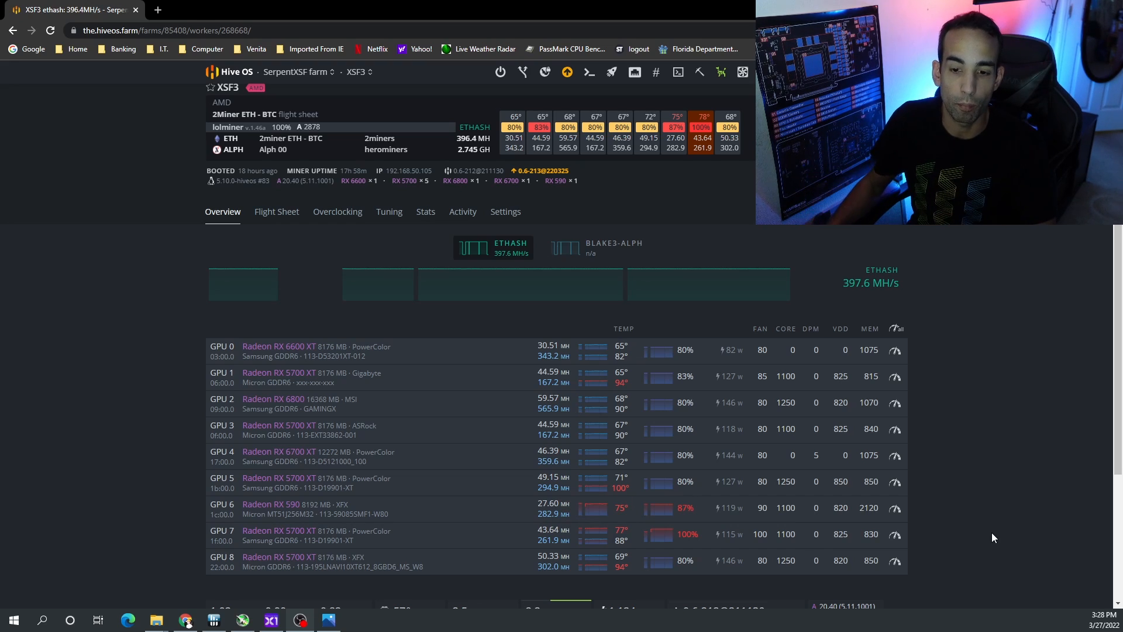
mouse_move(379, 492)
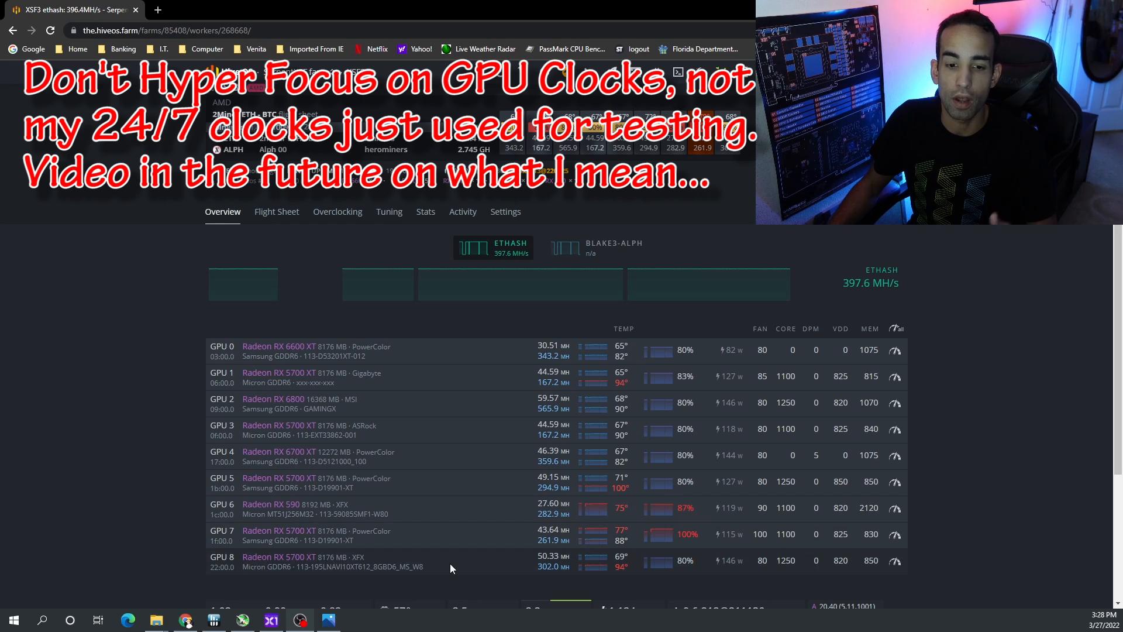
mouse_move(1038, 462)
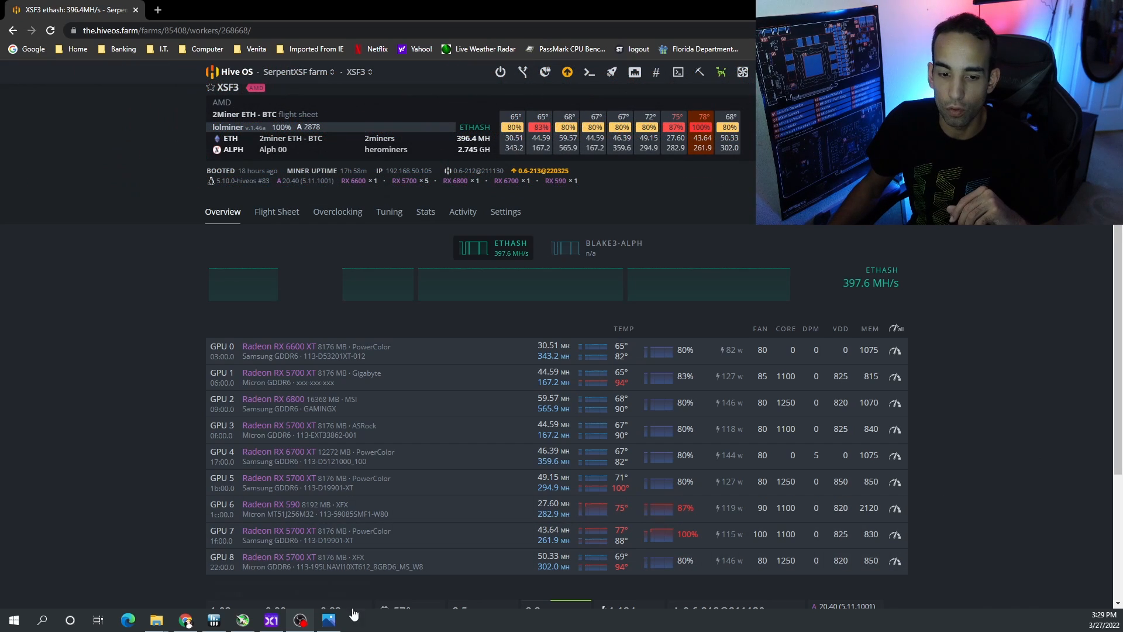
left_click(327, 620)
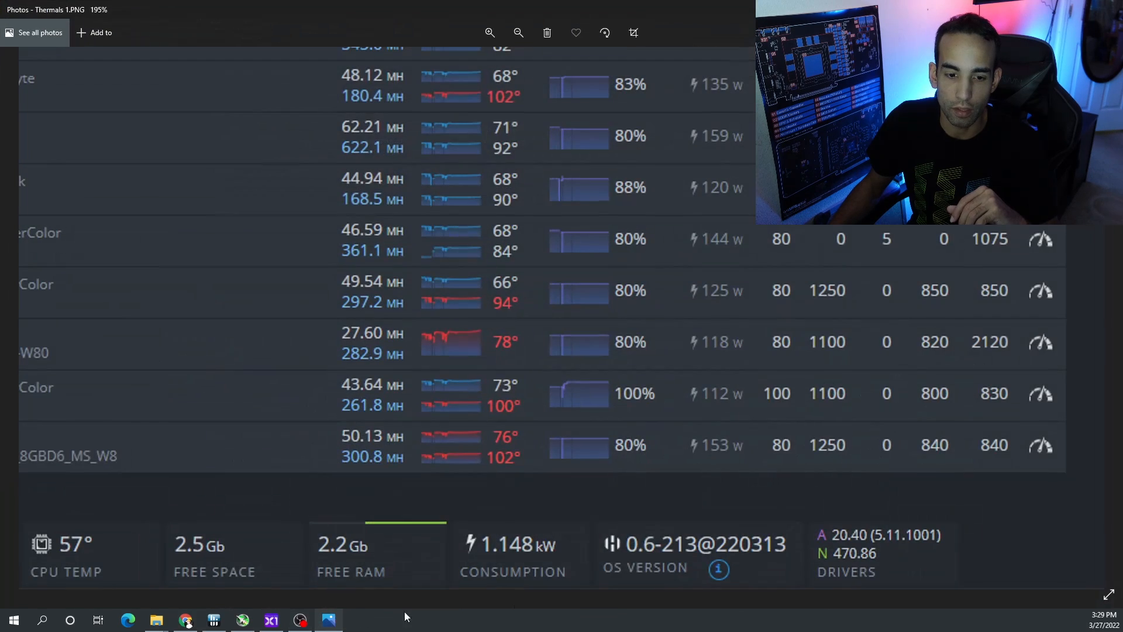
scroll("right", 3)
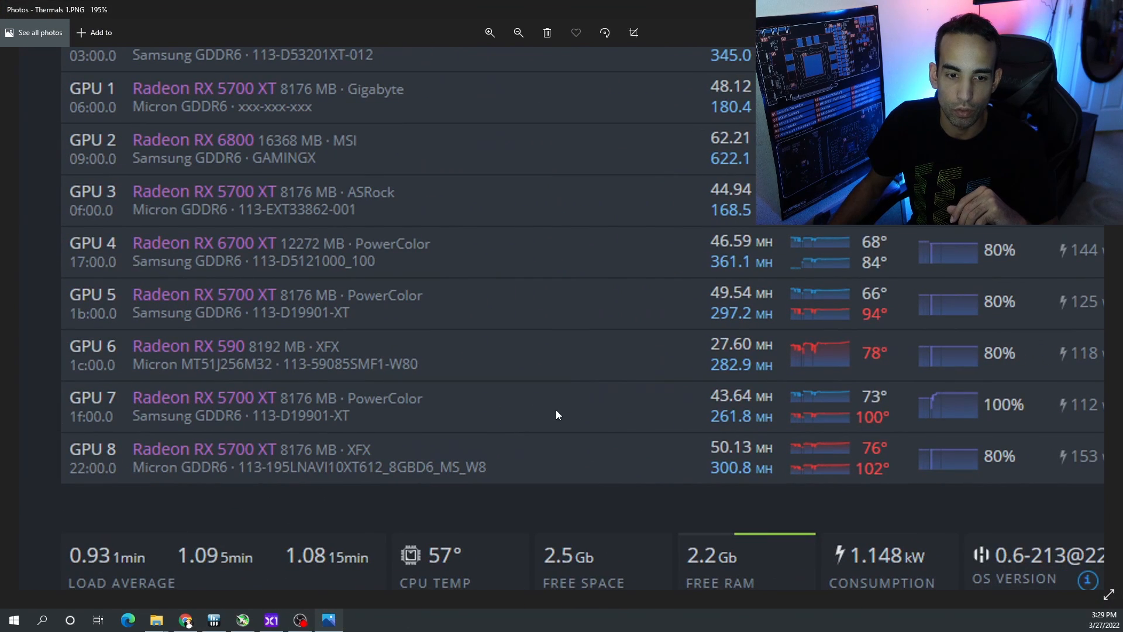
scroll("down", 3)
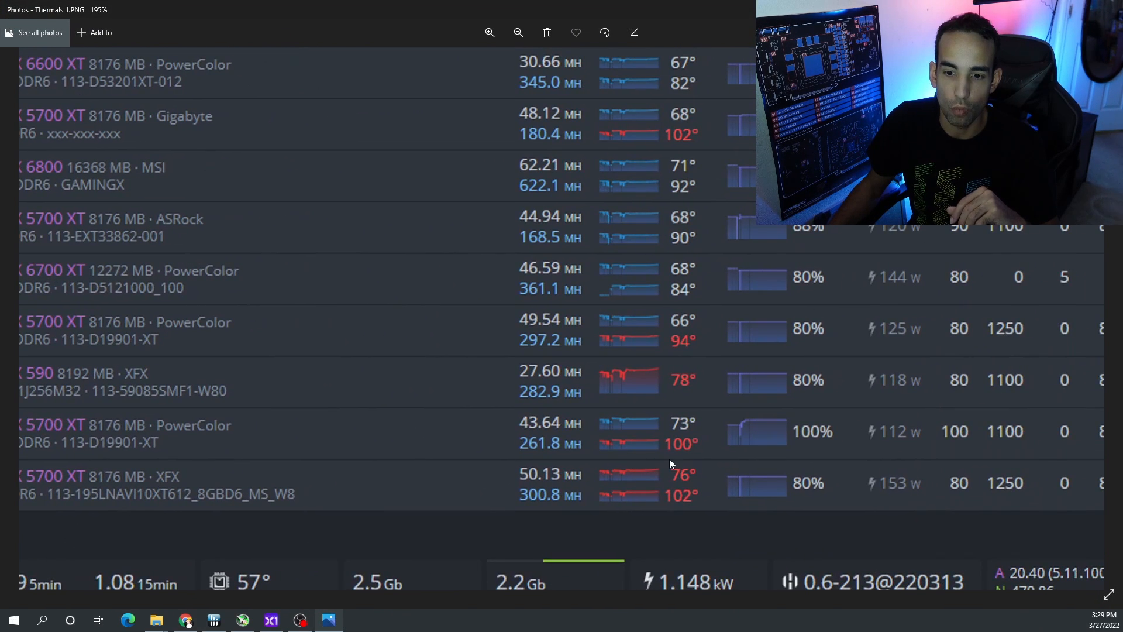
mouse_move(710, 458)
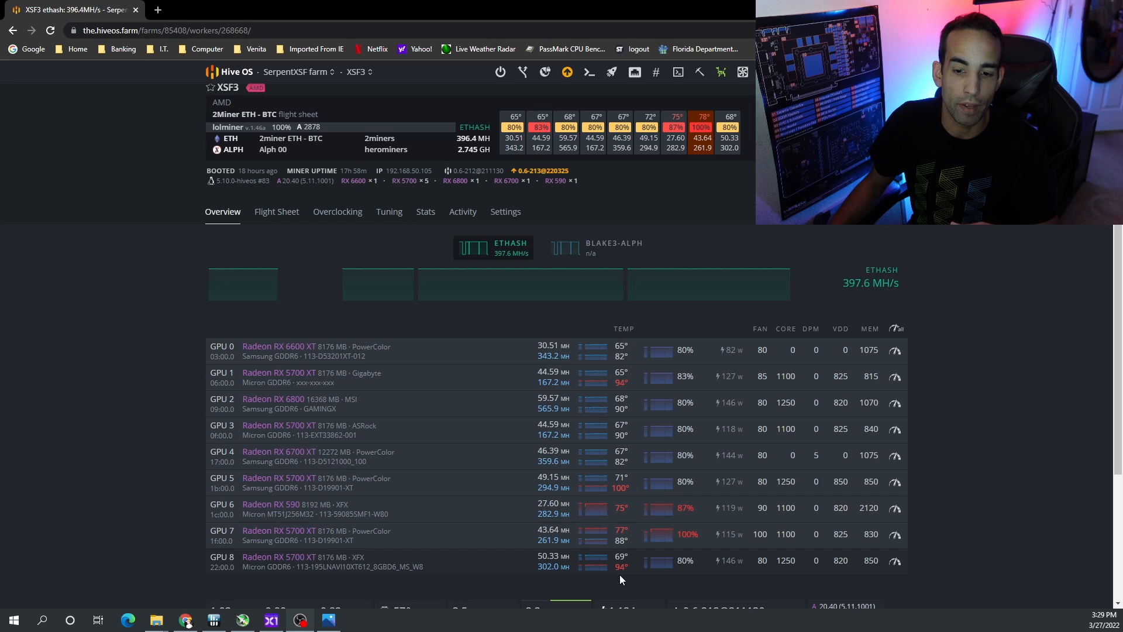
left_click(327, 620)
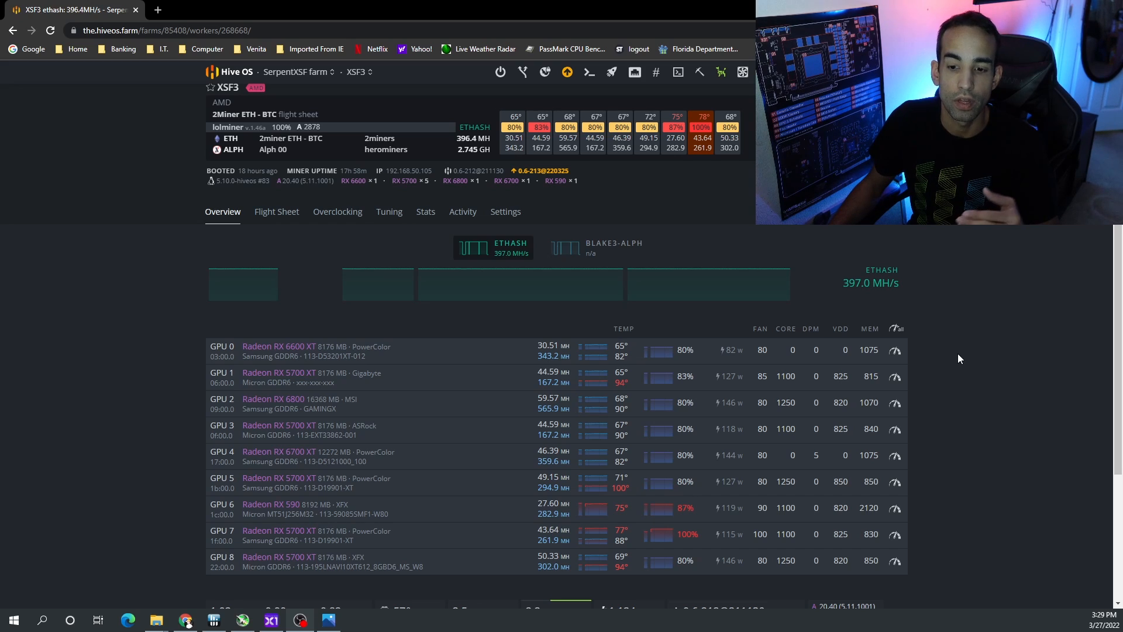
mouse_move(945, 348)
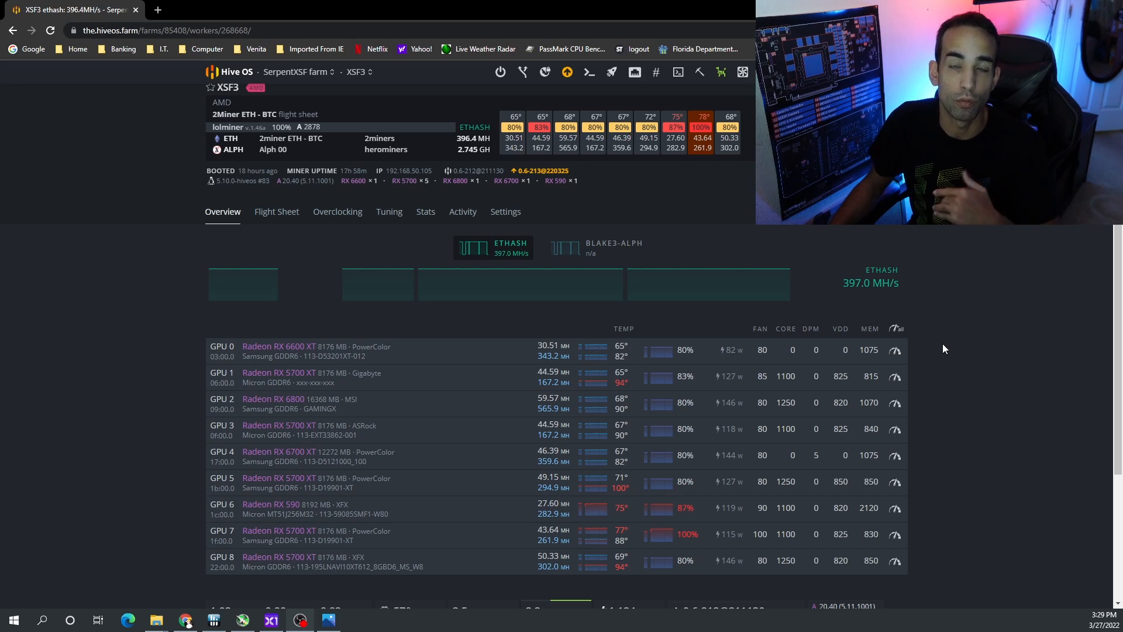